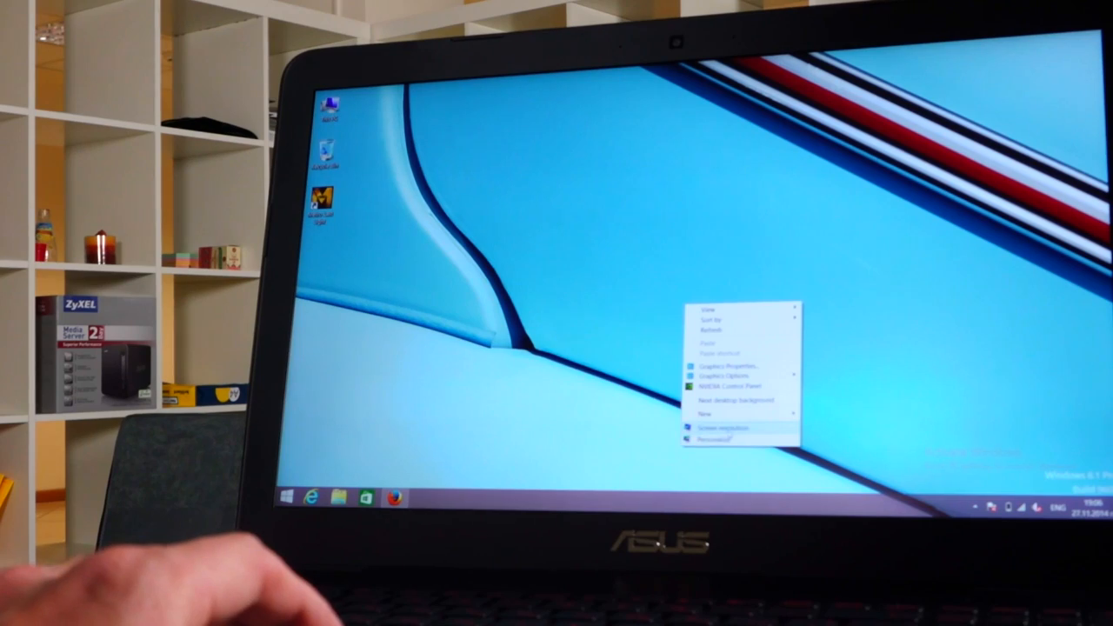
- Open the Screen Resolution settings window from the desktop context menu
left_click(718, 428)
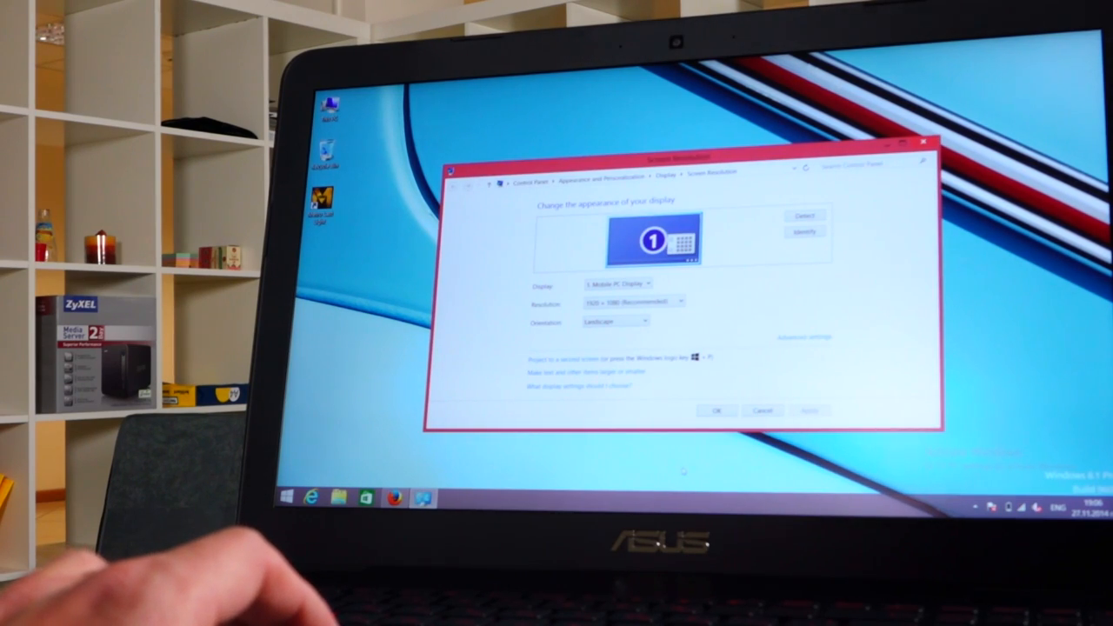